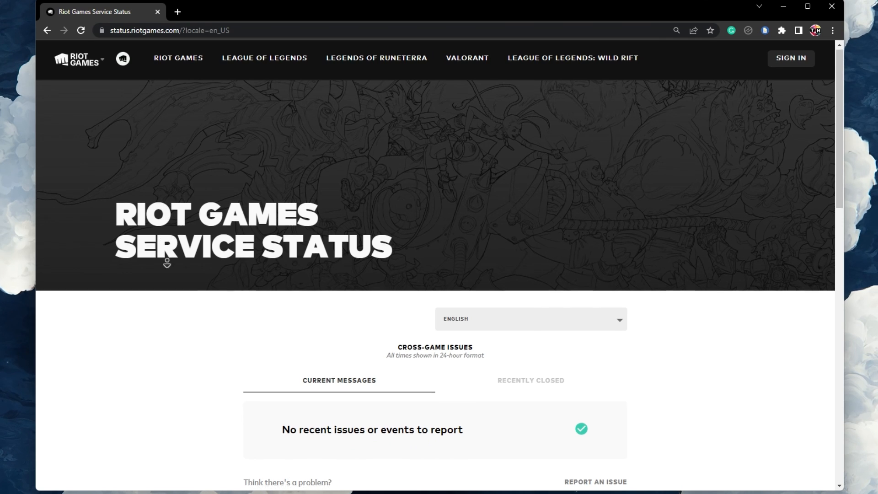
Check VALORANT's Riot status page for Europe, including recently closed issues — none reported.
{"action": "left_click", "coordinate": [467, 58]}
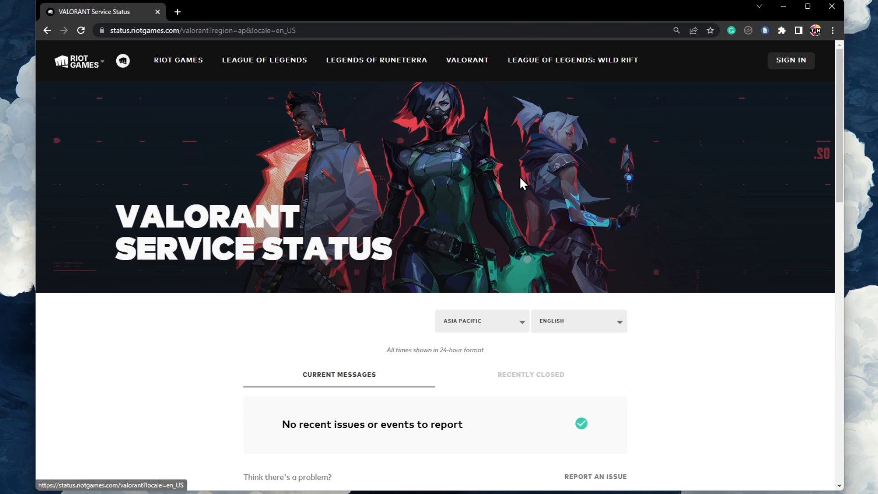
{"action": "scroll", "scroll_direction": "down", "scroll_amount": 3}
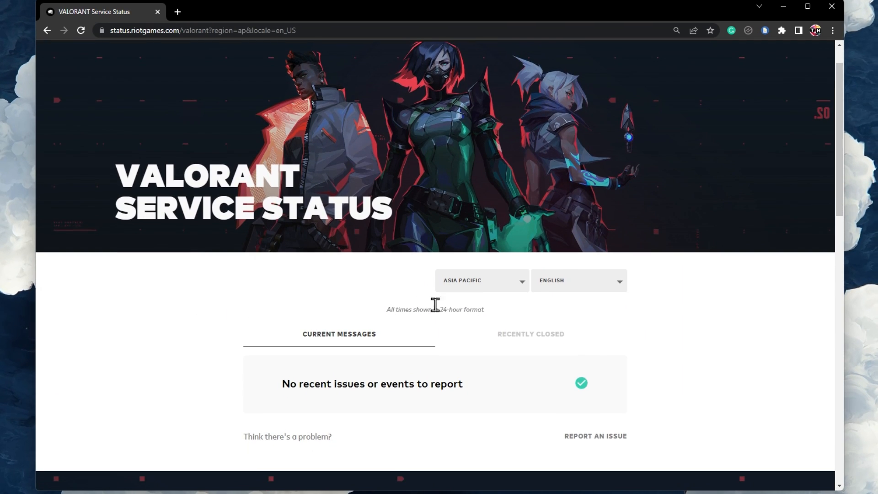
{"action": "left_click", "coordinate": [480, 280]}
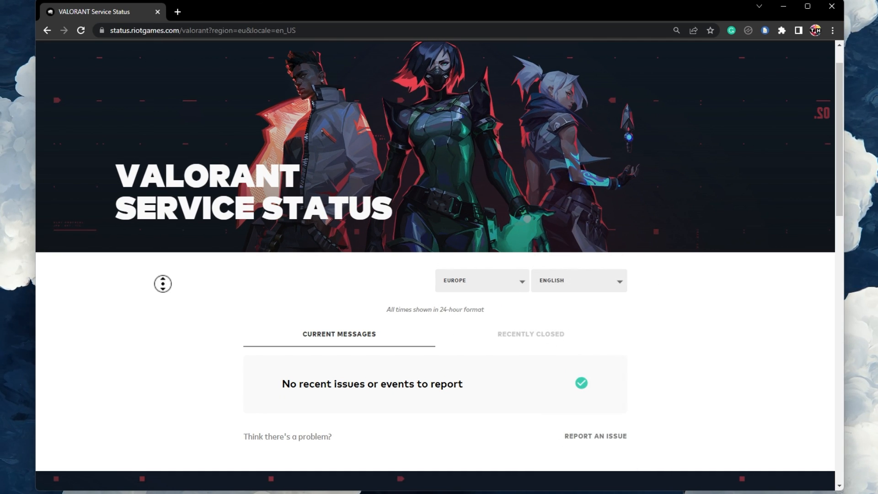
{"action": "left_click", "coordinate": [530, 284]}
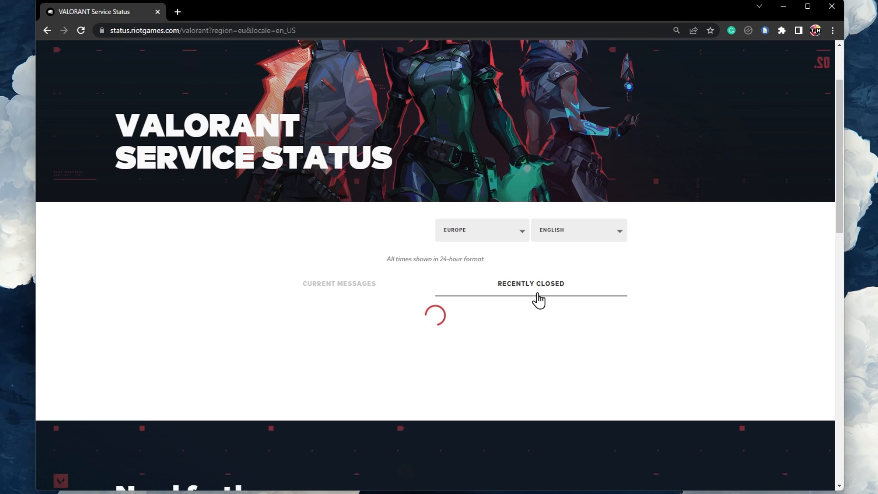
{"action": "left_click", "coordinate": [338, 283]}
{"action": "type", "text": "se"}
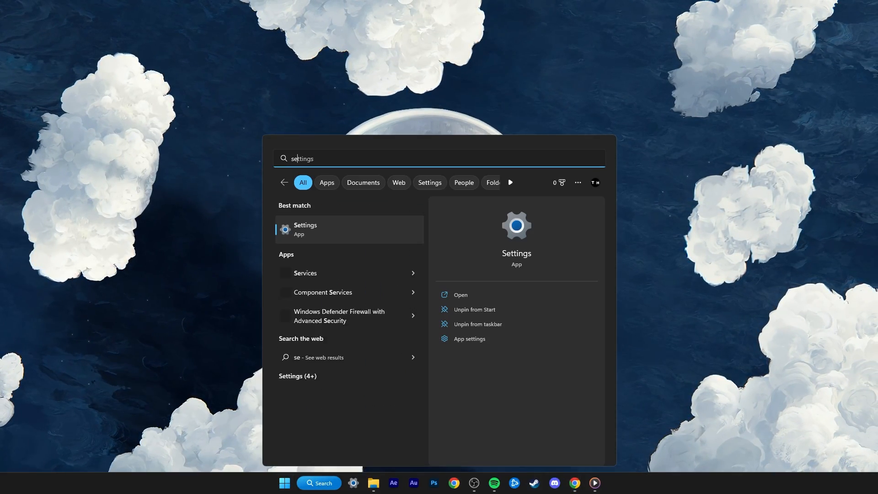
Launch Settings and reach the VPN page, where PrivadoVPN shows not connected.
{"action": "left_click", "coordinate": [305, 228]}
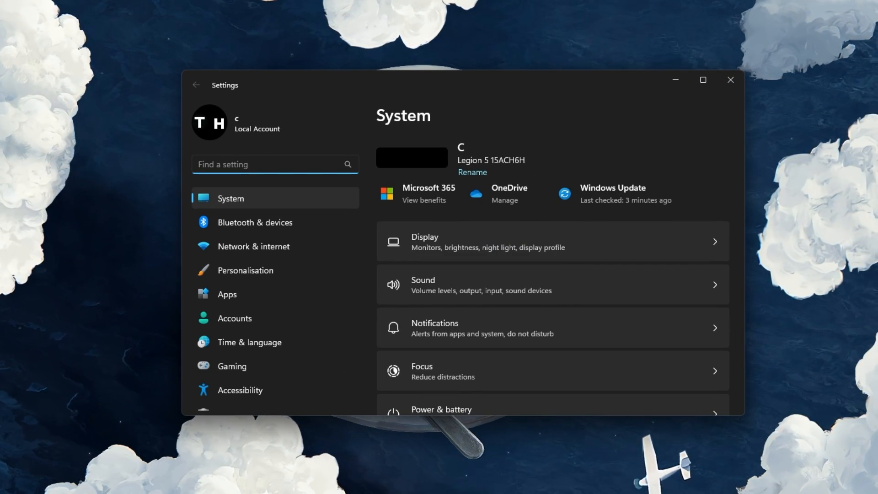
{"action": "mouse_move", "coordinate": [485, 329]}
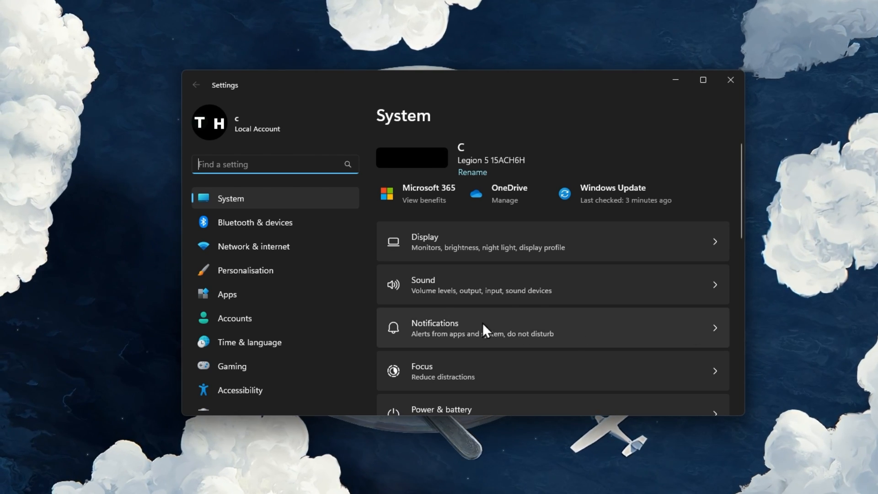
{"action": "left_click", "coordinate": [253, 246]}
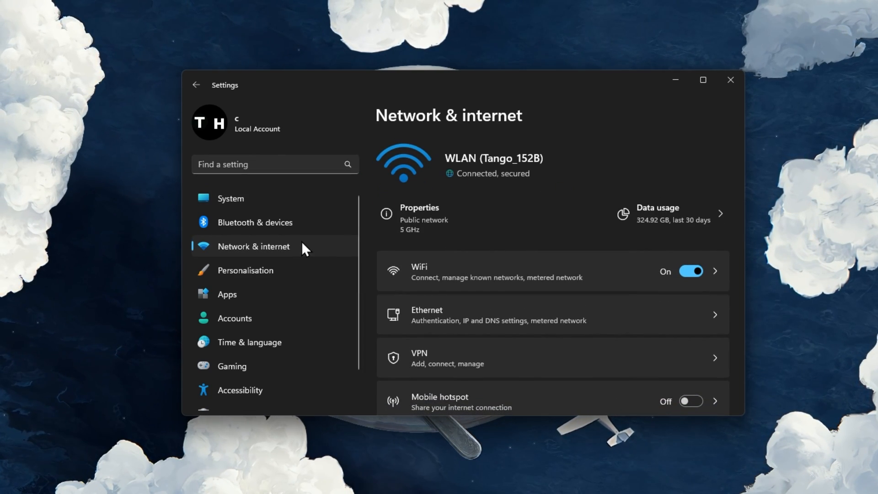
{"action": "scroll", "scroll_direction": "down", "scroll_amount": 3}
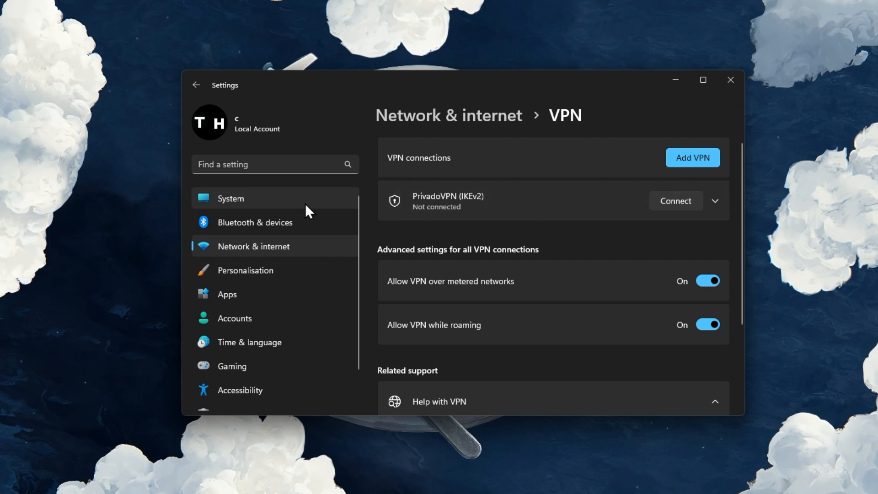
Go to System > Storage > Temporary files, showing 18.3 GB of temporary data marked for removal.
{"action": "left_click", "coordinate": [231, 199]}
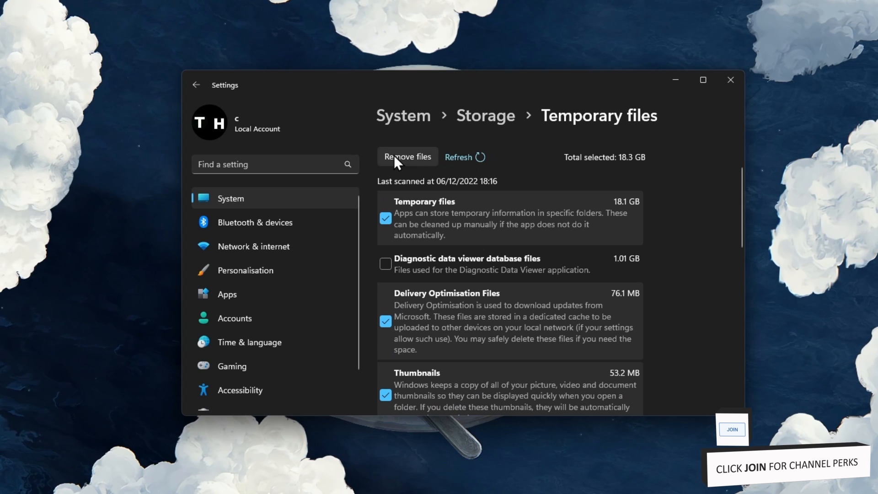
{"action": "scroll", "scroll_direction": "down", "scroll_amount": 3}
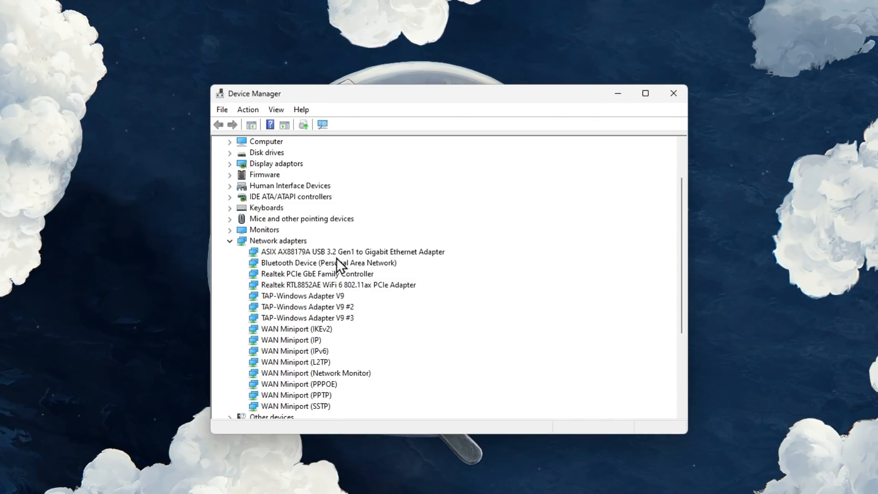
Run automatic driver searches for the ASIX Ethernet and Bluetooth network adapters, then close Device Manager.
{"action": "right_click", "coordinate": [351, 251]}
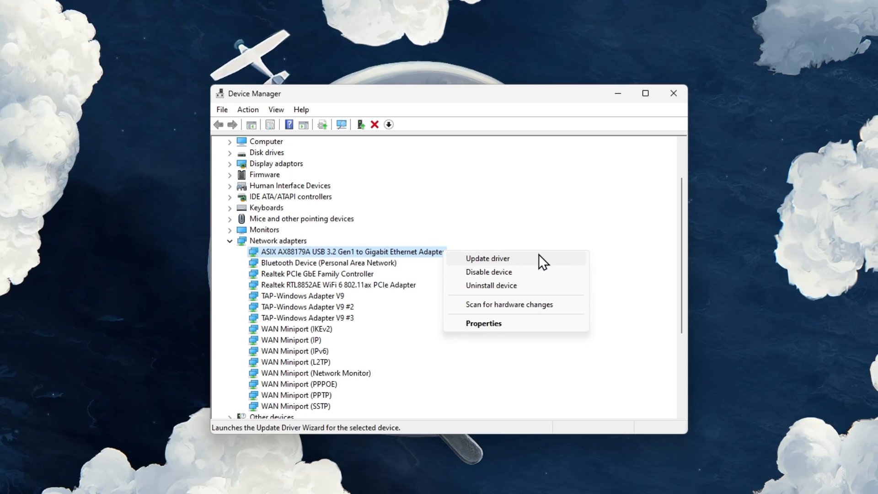
{"action": "left_click", "coordinate": [486, 258]}
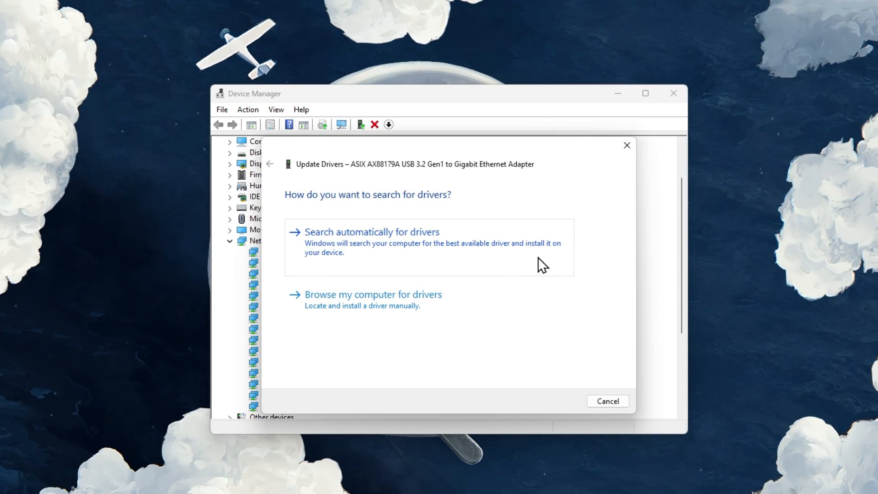
{"action": "mouse_move", "coordinate": [359, 242]}
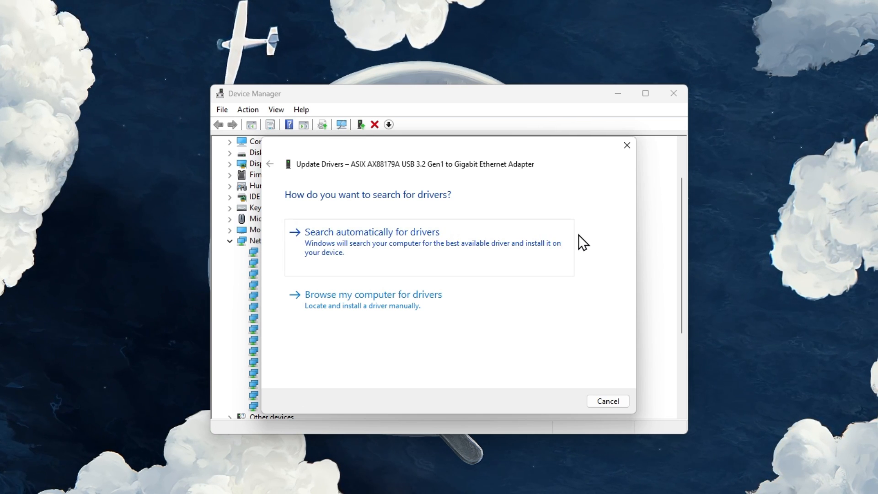
{"action": "mouse_move", "coordinate": [582, 207]}
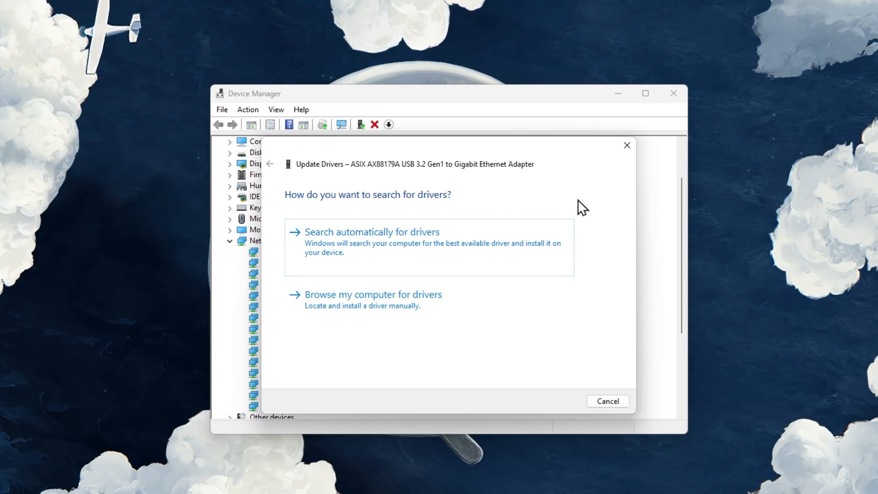
{"action": "left_click", "coordinate": [607, 401]}
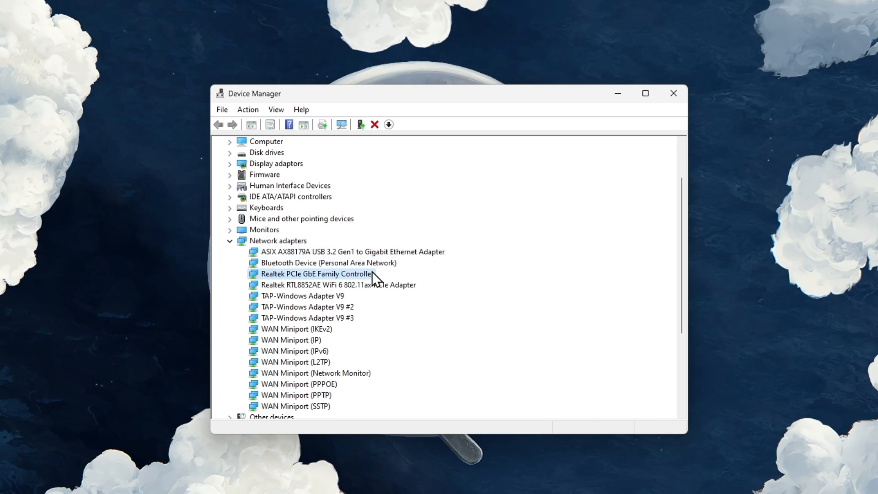
{"action": "left_click", "coordinate": [361, 124]}
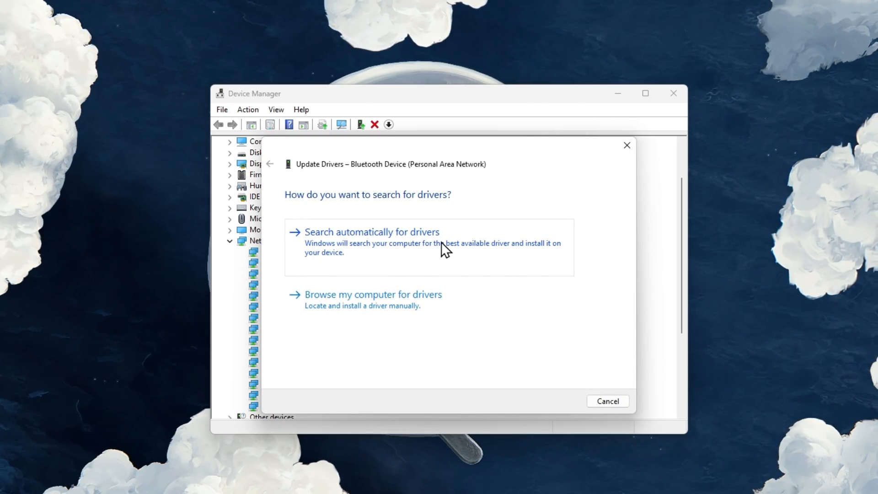
{"action": "left_click", "coordinate": [607, 400]}
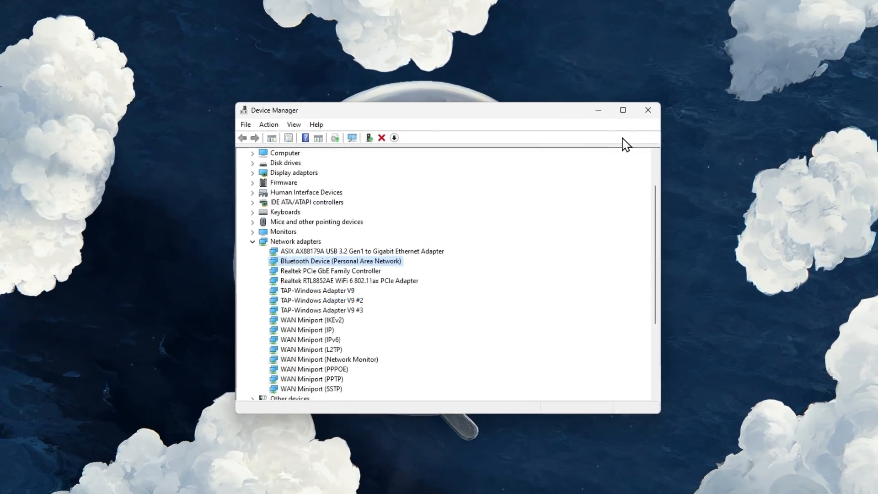
{"action": "left_click", "coordinate": [647, 110]}
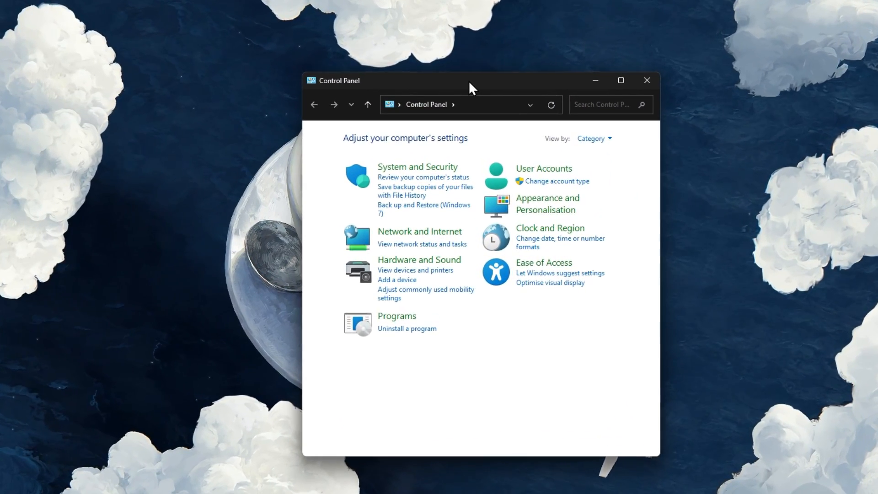
Navigate Control Panel to Network and Sharing Centre and show the Tango_152B WLAN status.
{"action": "left_click", "coordinate": [593, 138]}
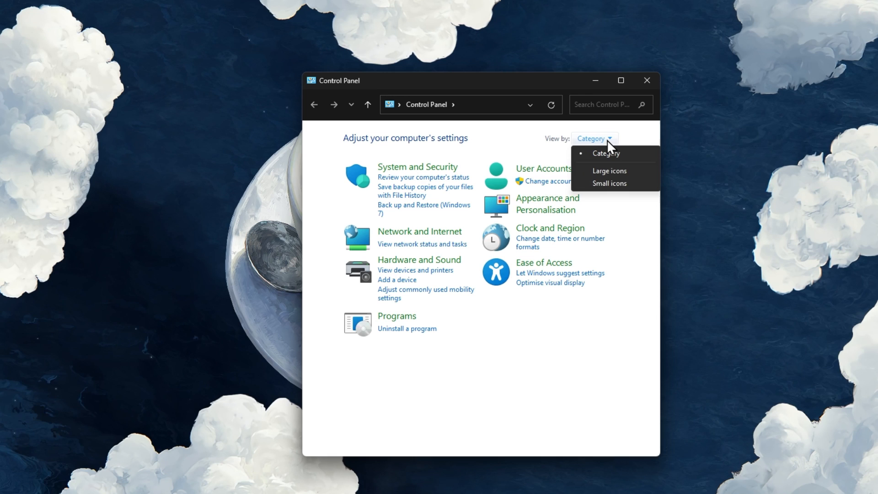
{"action": "left_click", "coordinate": [420, 231]}
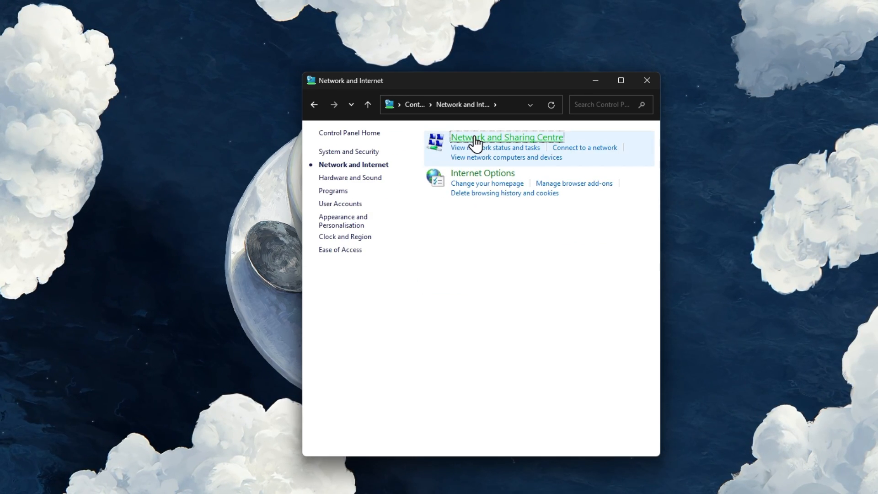
{"action": "left_click", "coordinate": [506, 137]}
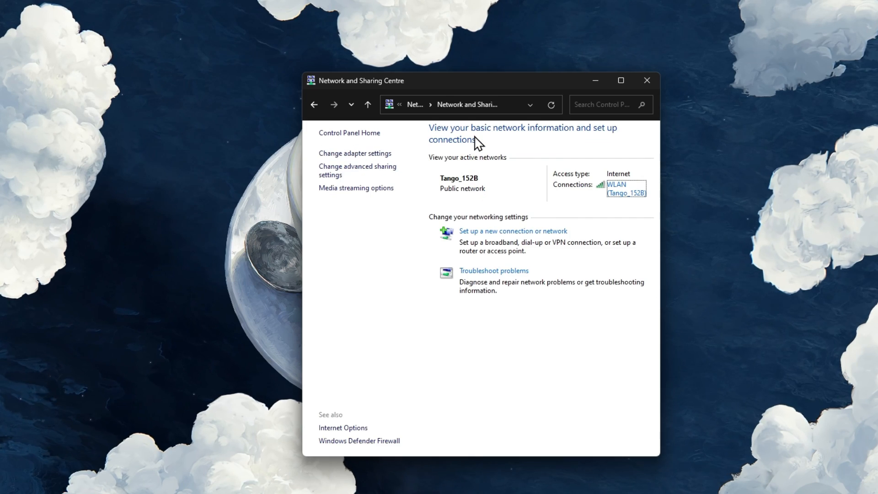
{"action": "left_click", "coordinate": [615, 184]}
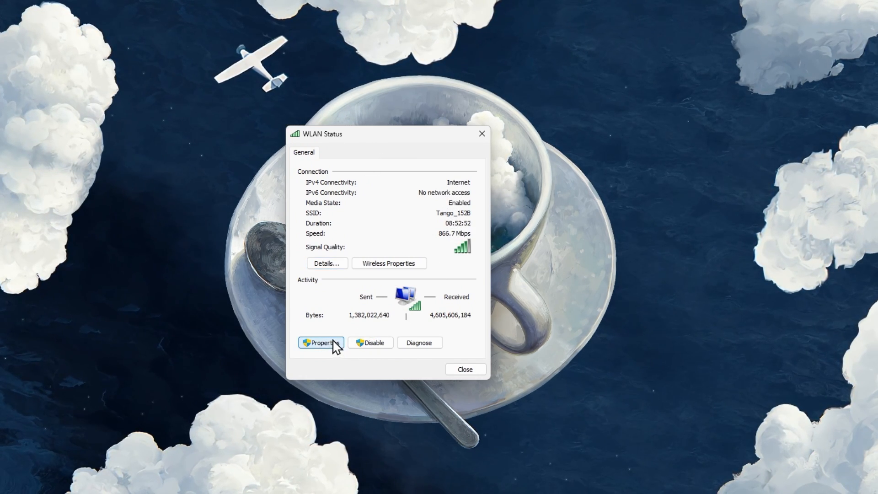
Set the WLAN connection's IPv4 DNS servers to 8.8.8.8 and 8.8.4.4 and confirm.
{"action": "left_click", "coordinate": [320, 342]}
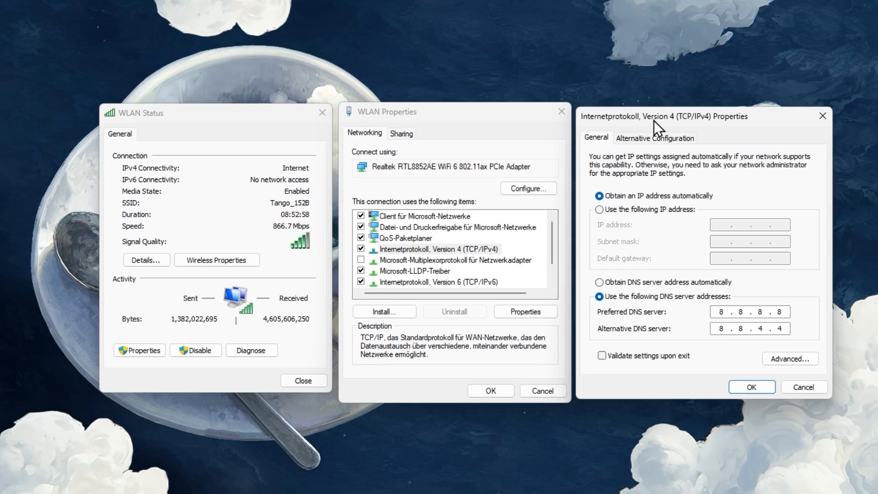
{"action": "left_click", "coordinate": [724, 311]}
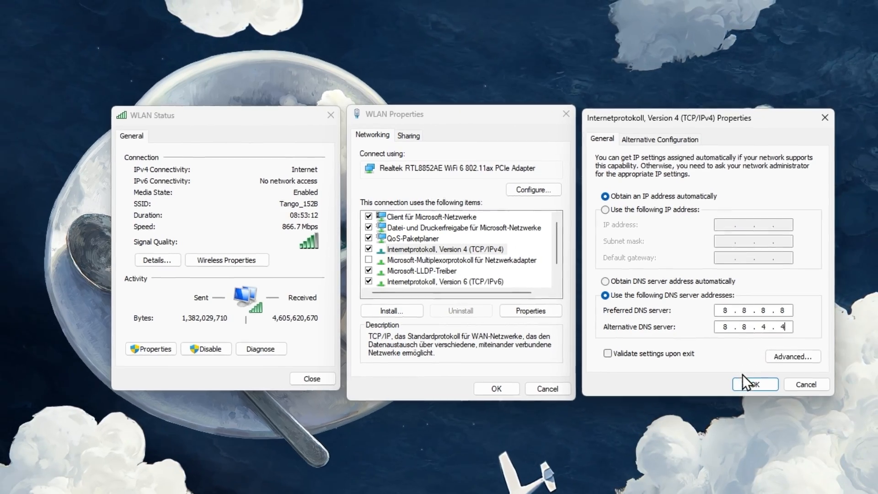
{"action": "left_click", "coordinate": [754, 384]}
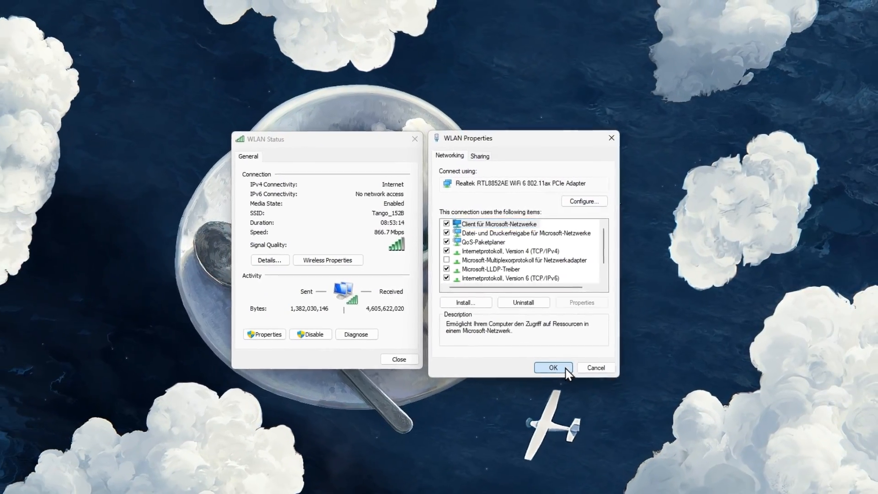